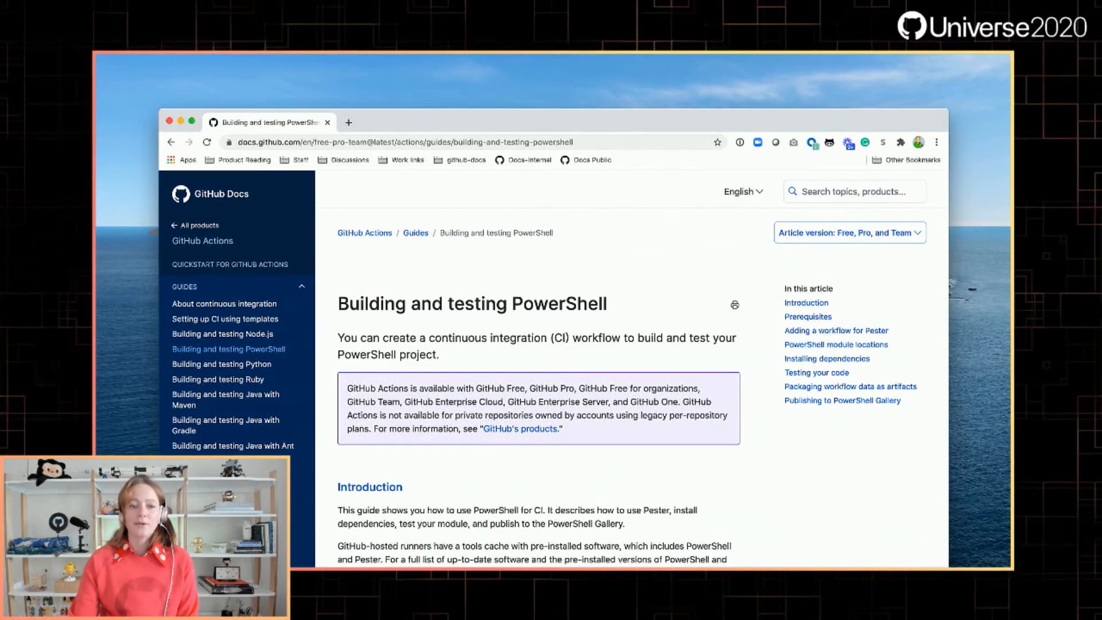
Scroll down the Building and testing PowerShell guide before moving to the Quickstart article
scroll("down", 3)
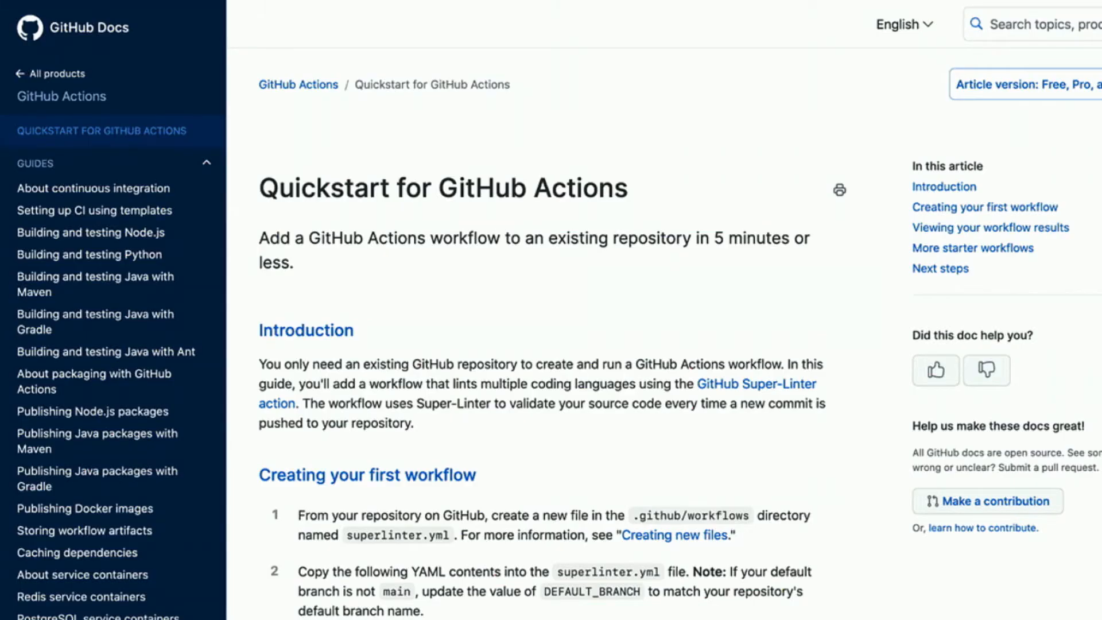
Open quickstart.md for editing in the github/docs repository via 'Make a contribution'
scroll("down", 3)
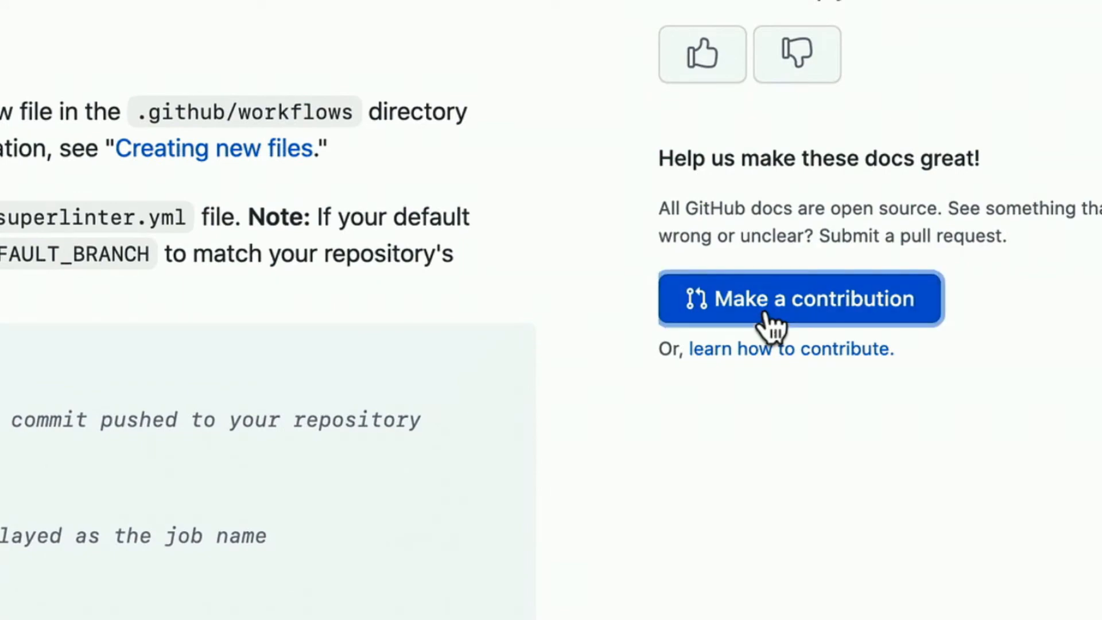
left_click(800, 298)
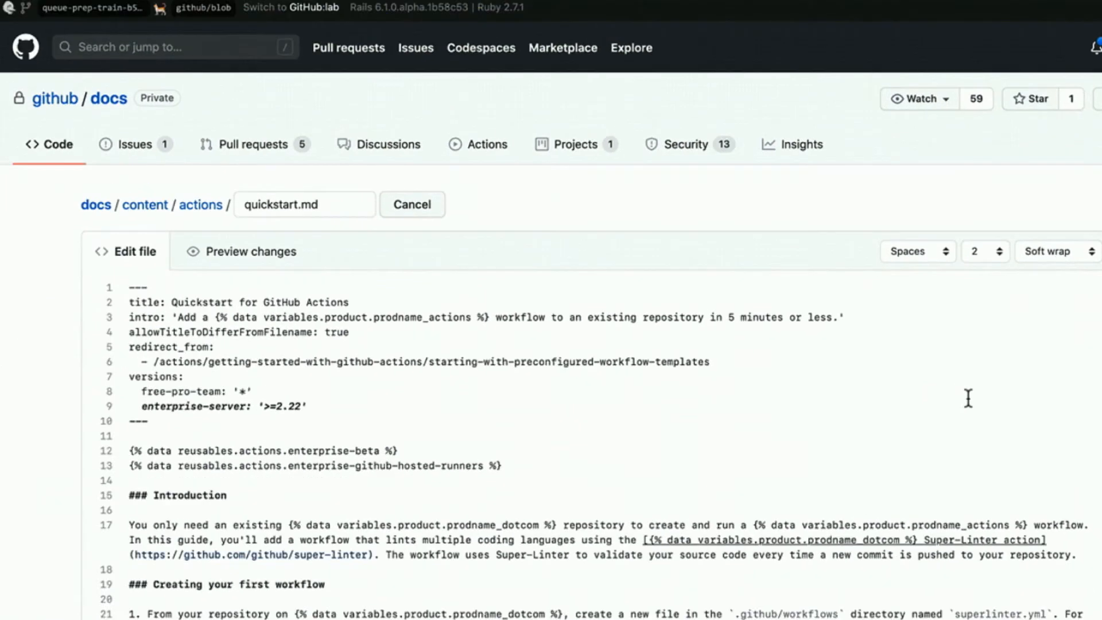
Scroll through the Markdown source of quickstart.md in the edit view
scroll("down", 3)
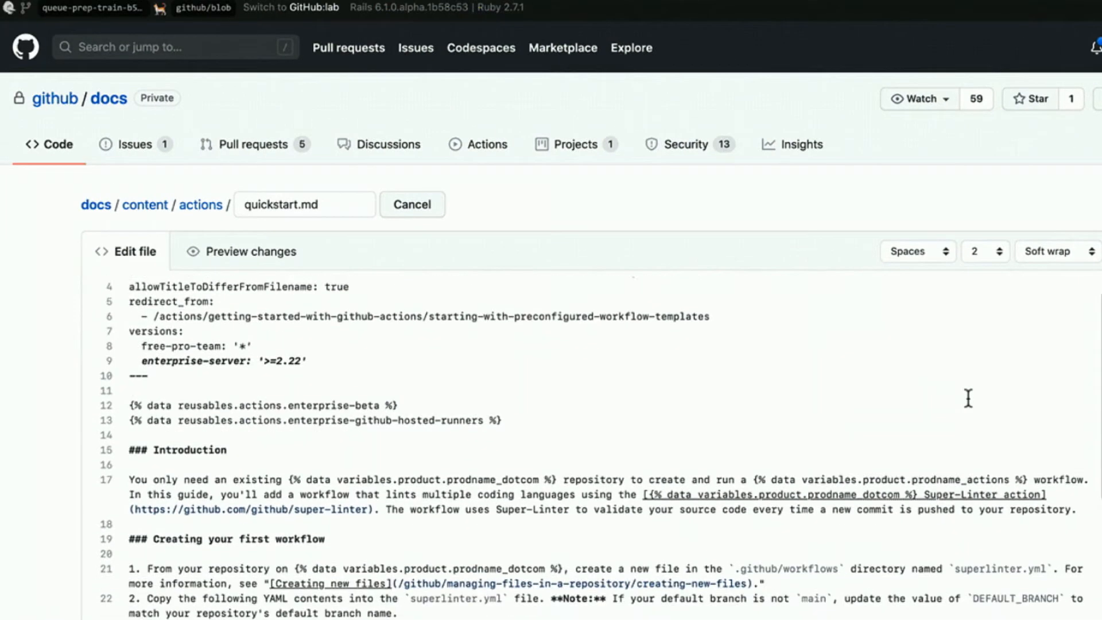
scroll("down", 3)
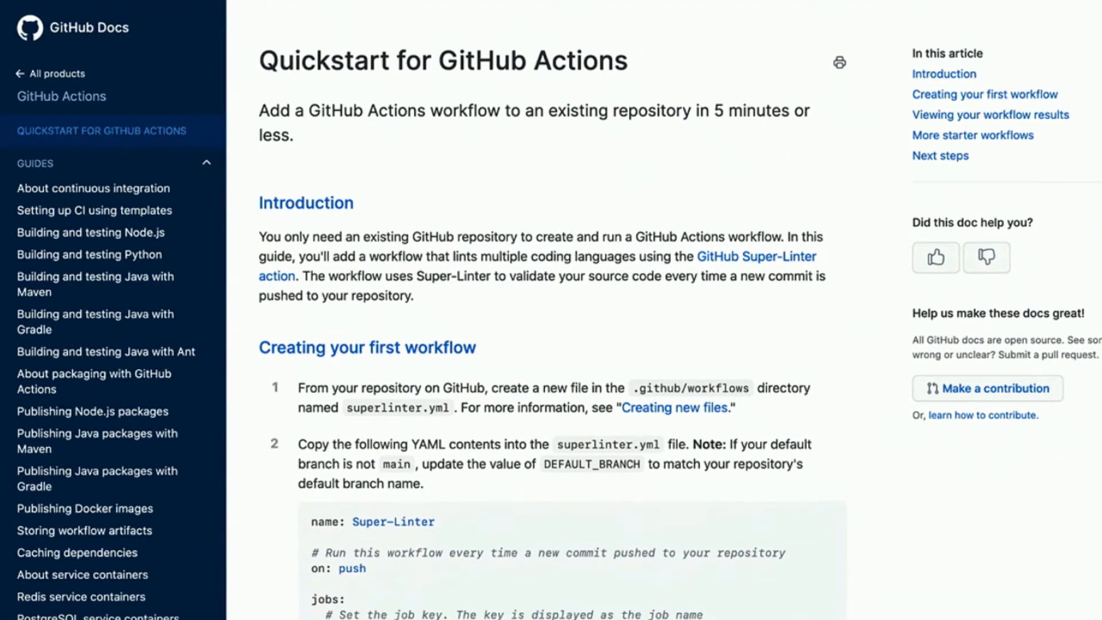
scroll("down", 3)
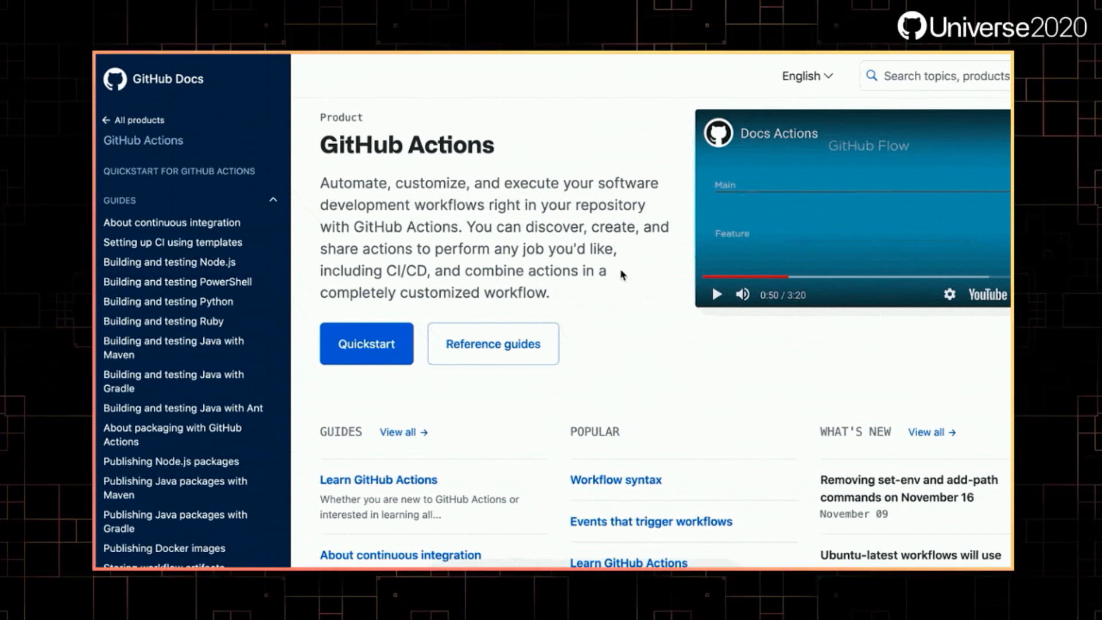
mouse_move(635, 249)
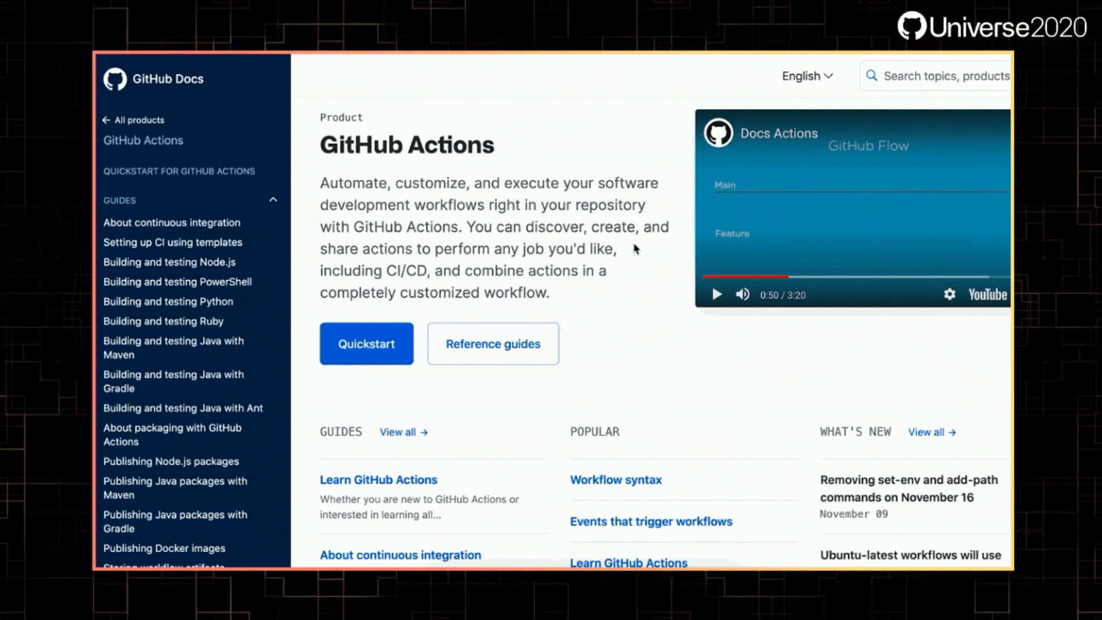
Scroll the GitHub Actions landing page down to the Code examples search box and cards
scroll("down", 3)
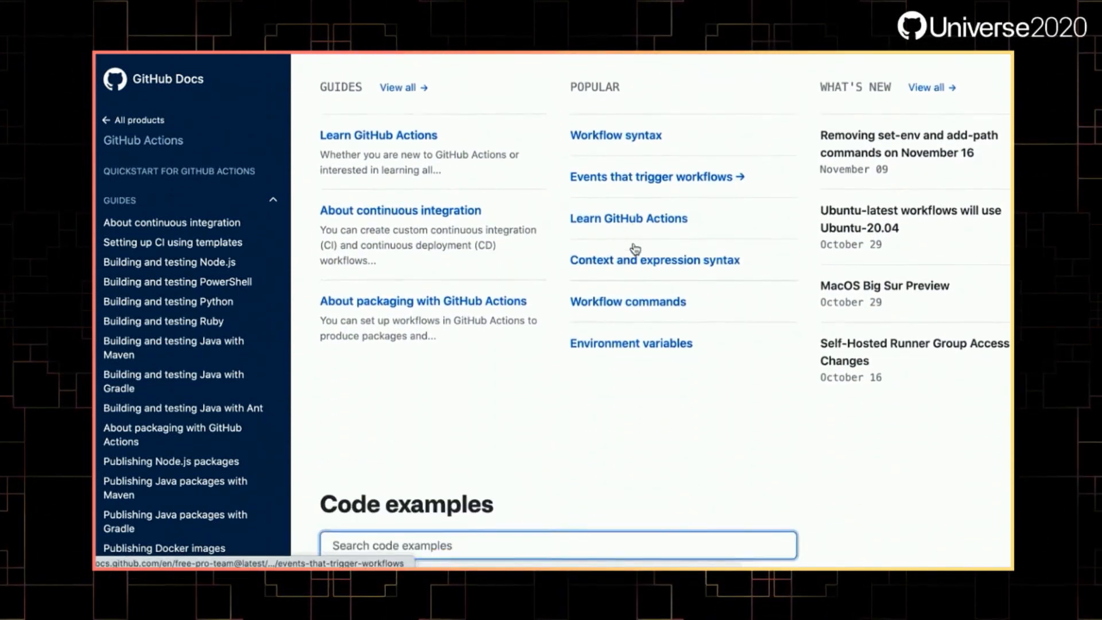
scroll("down", 3)
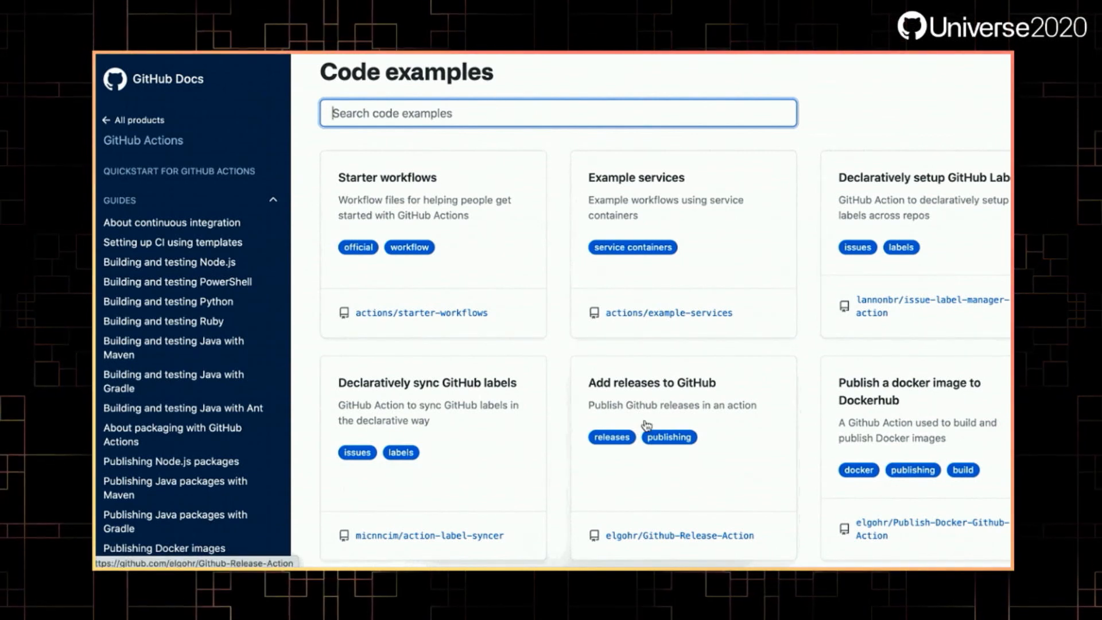
mouse_move(663, 413)
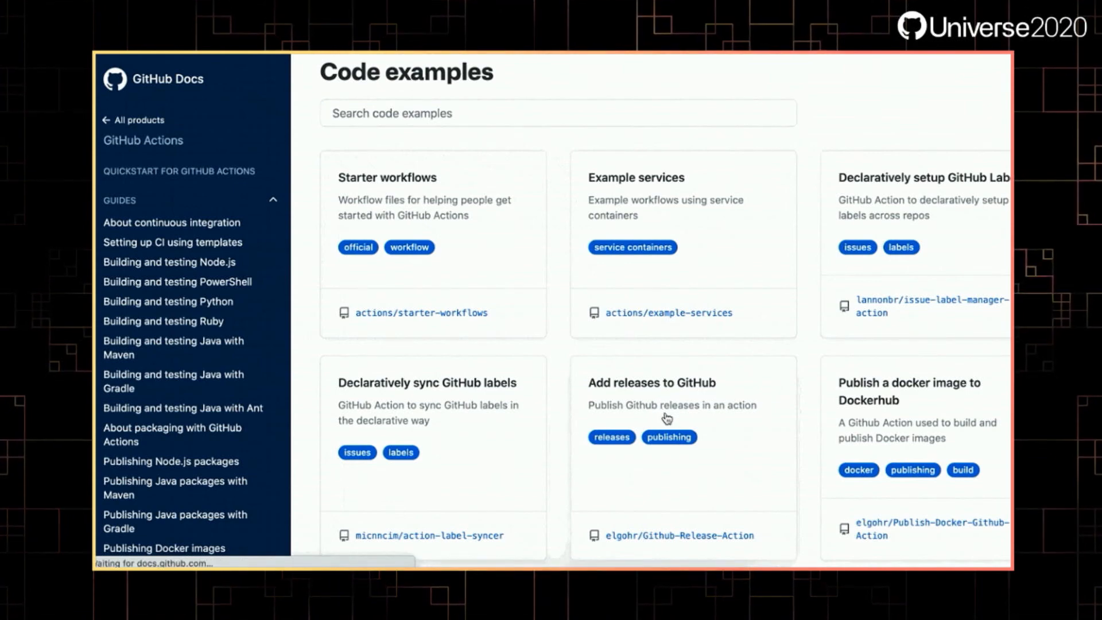
Open the Github-Release-Action repository from its example card and look over its README
left_click(677, 534)
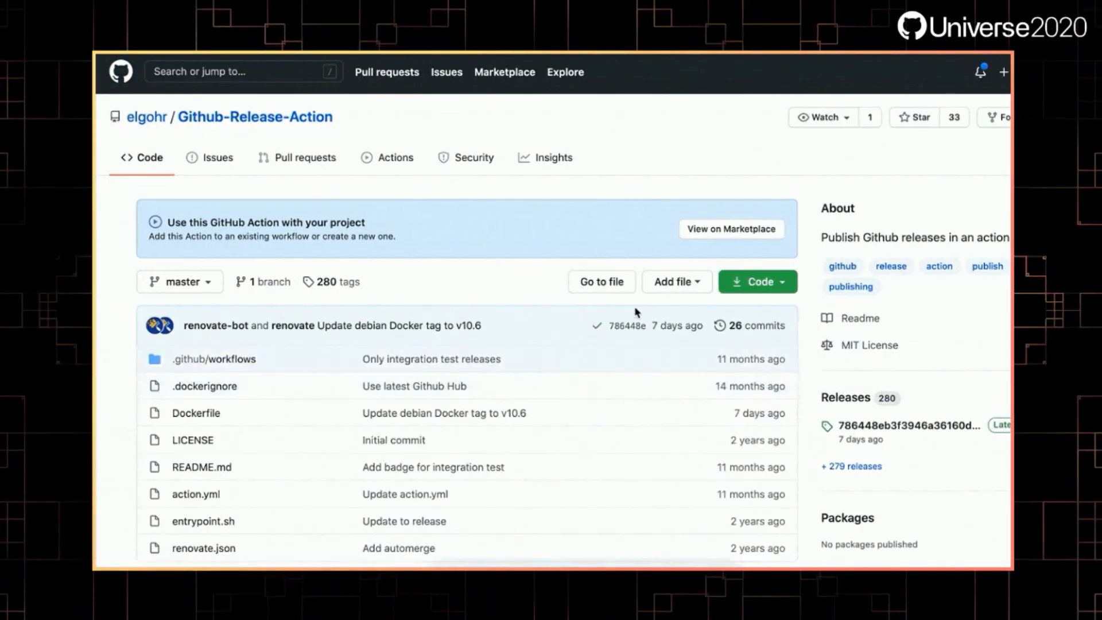
scroll("down", 3)
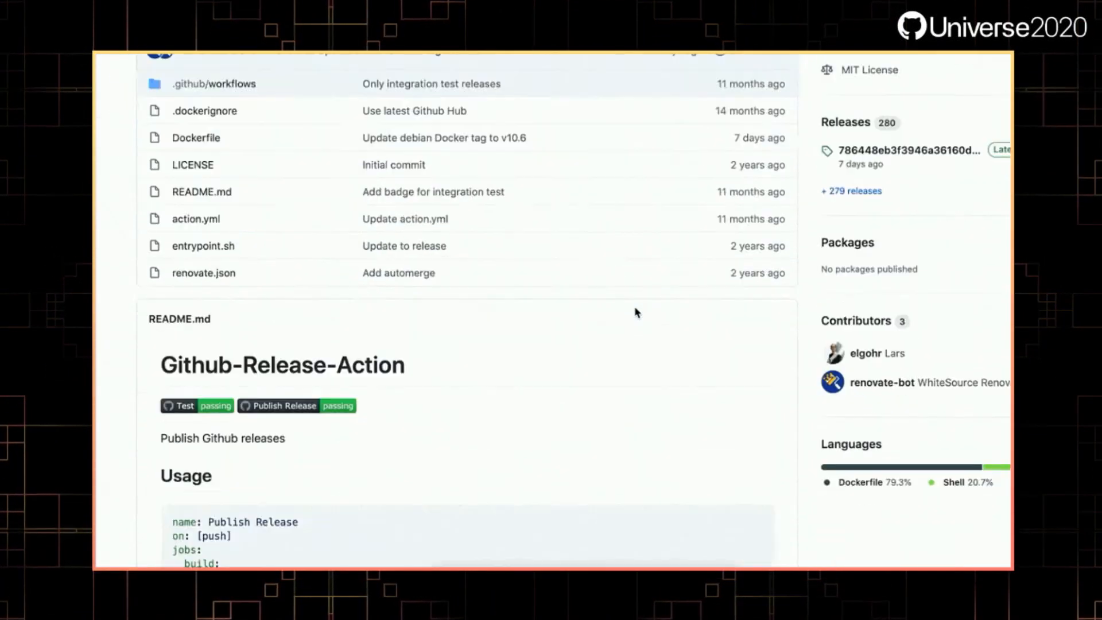
scroll("up", 3)
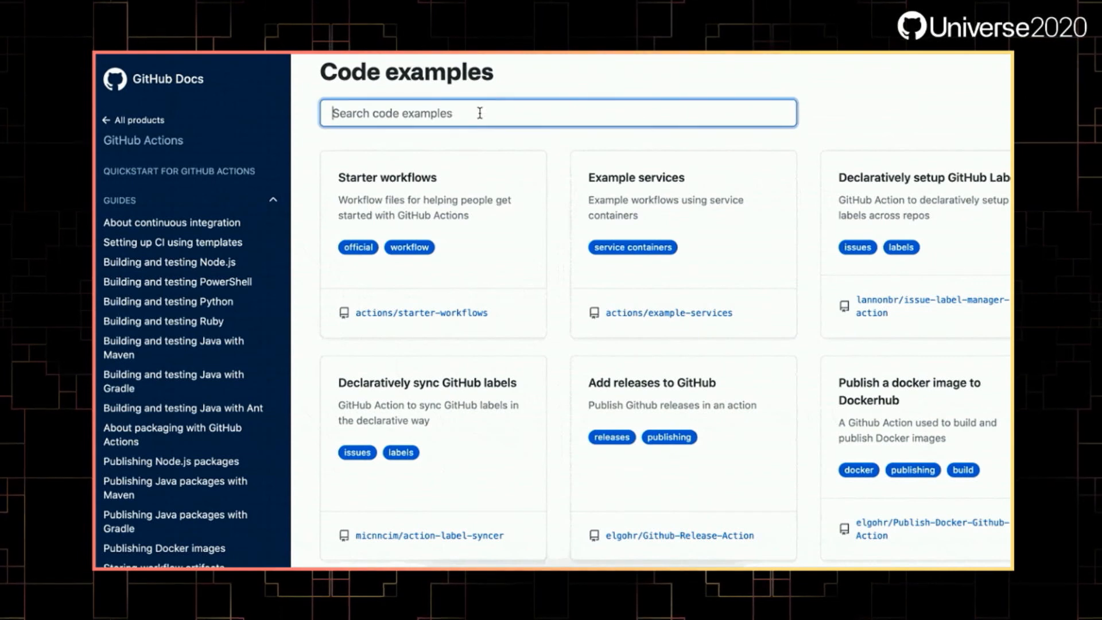
Filter code examples by 'pull re', 'issues' and 'pizza', then follow 'Learn how to add a code example'
type("pull re")
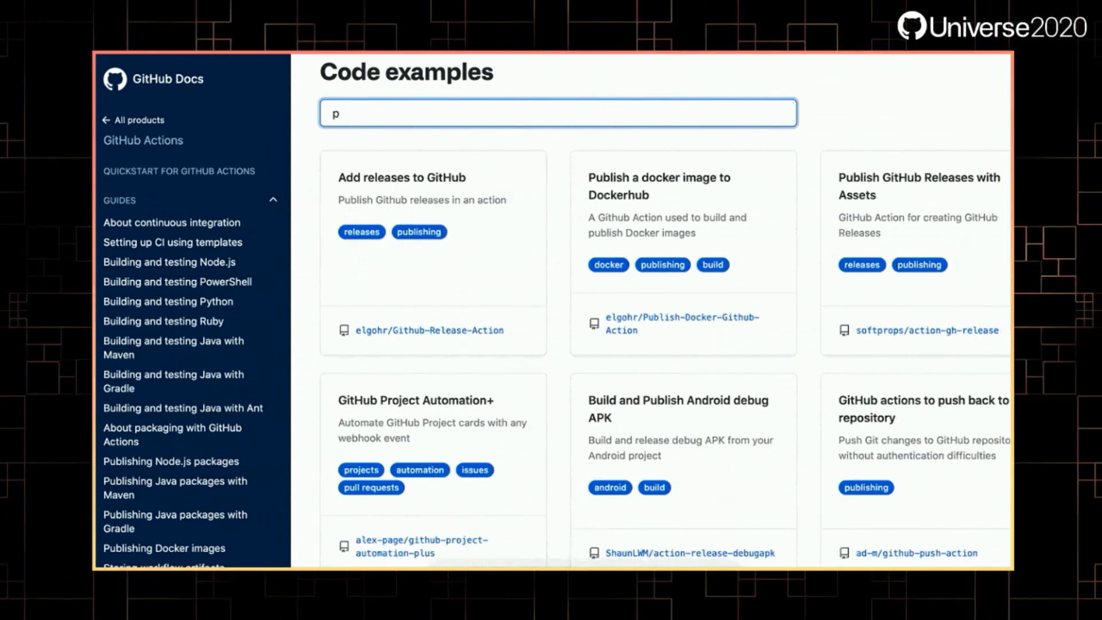
type("issues")
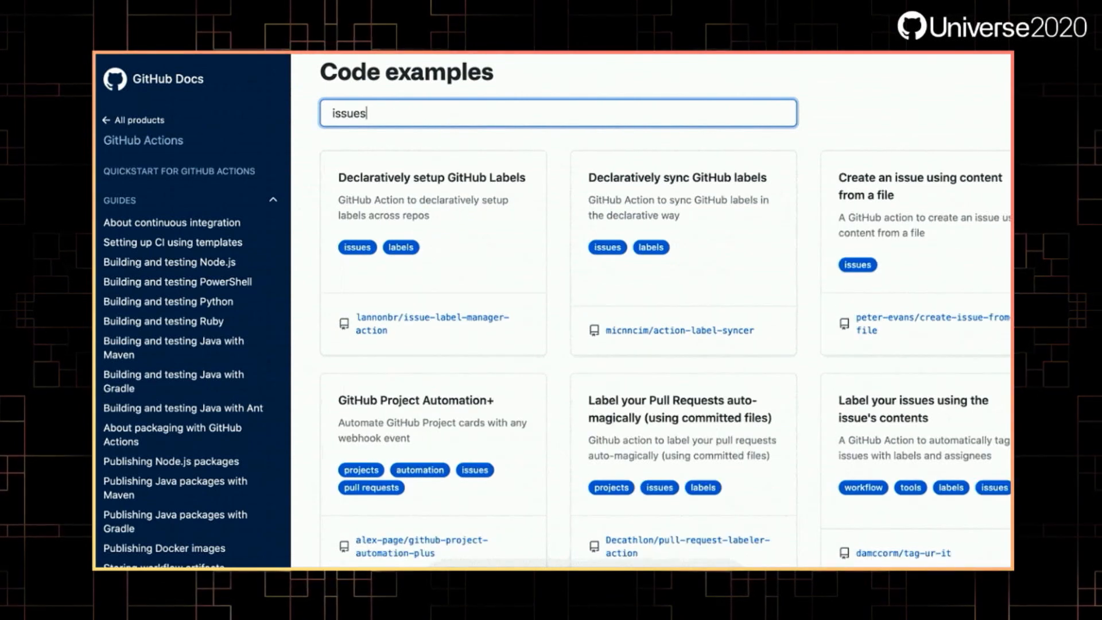
type("p")
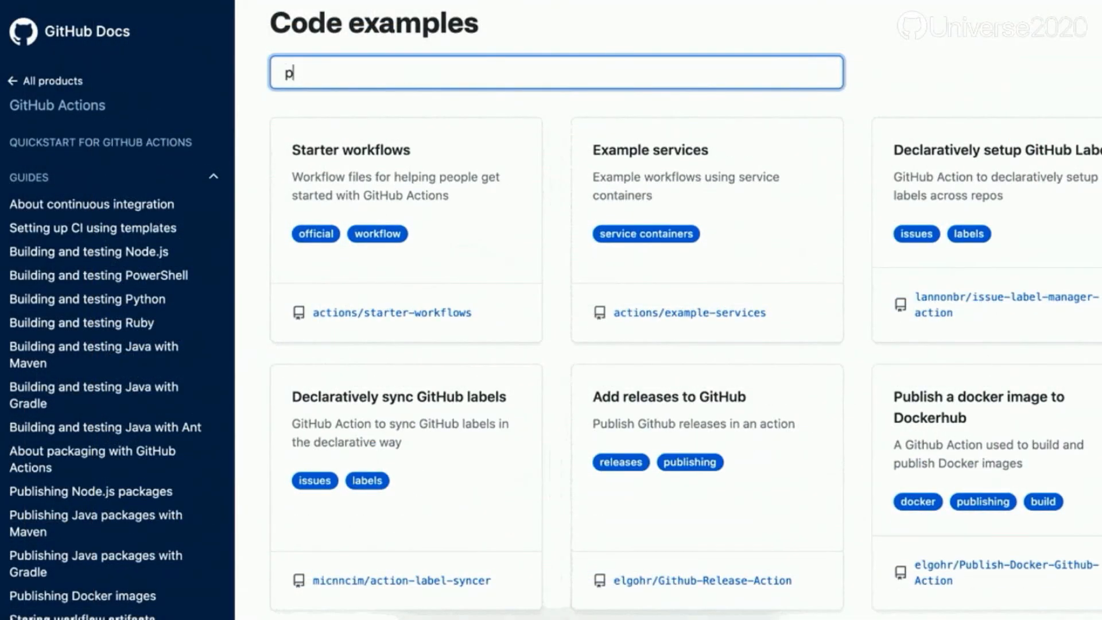
type("izza")
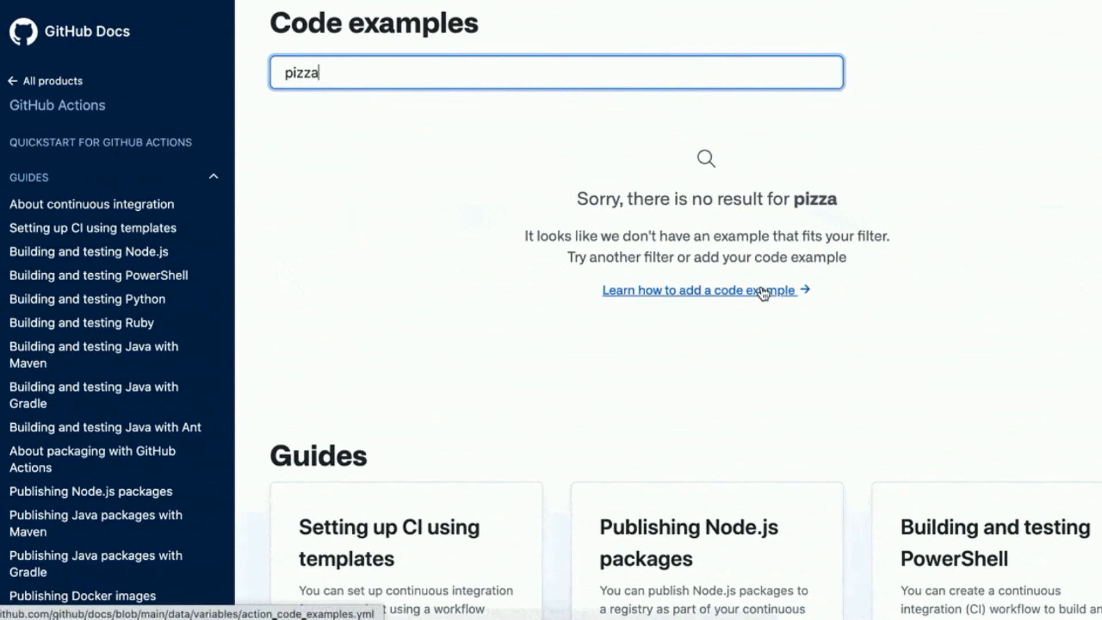
left_click(763, 293)
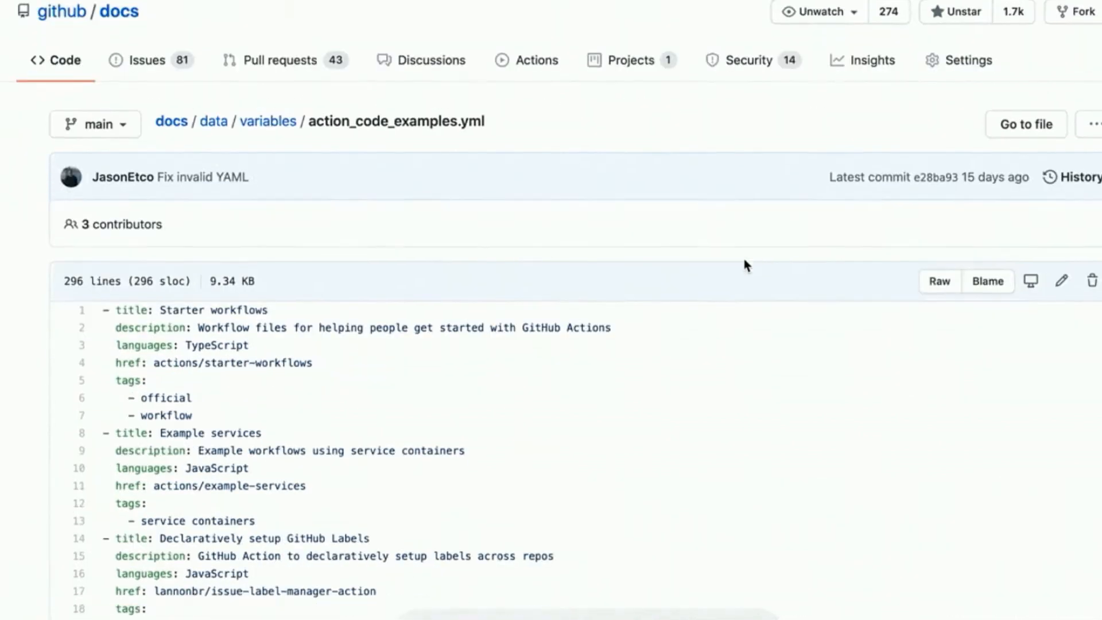
Scroll through action_code_examples.yml entries with titles, languages, repository links and tags
scroll("down", 3)
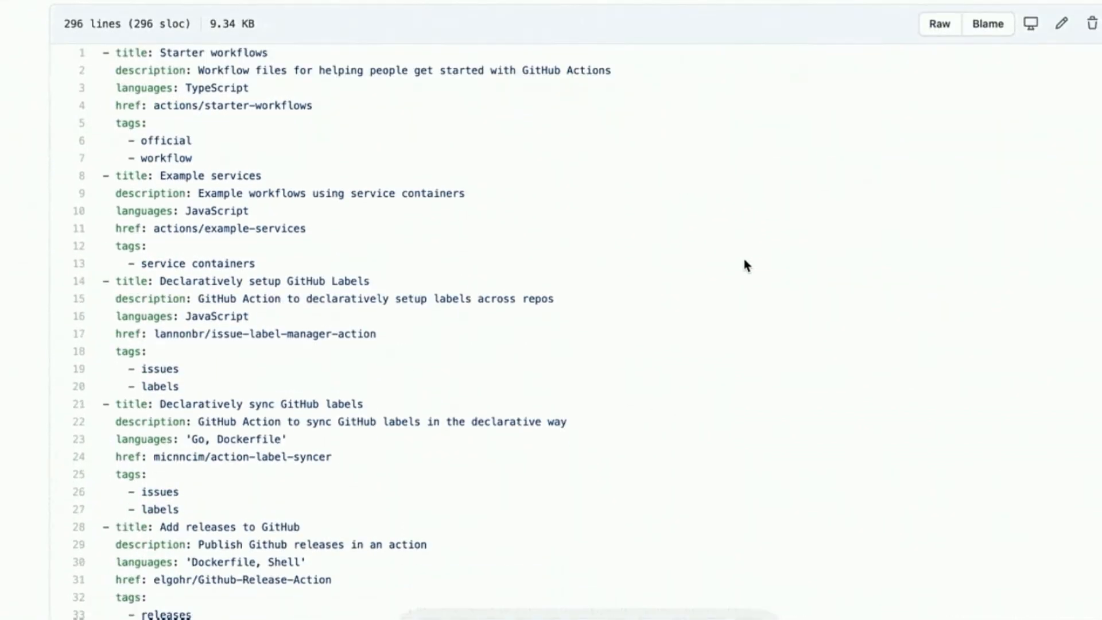
scroll("down", 3)
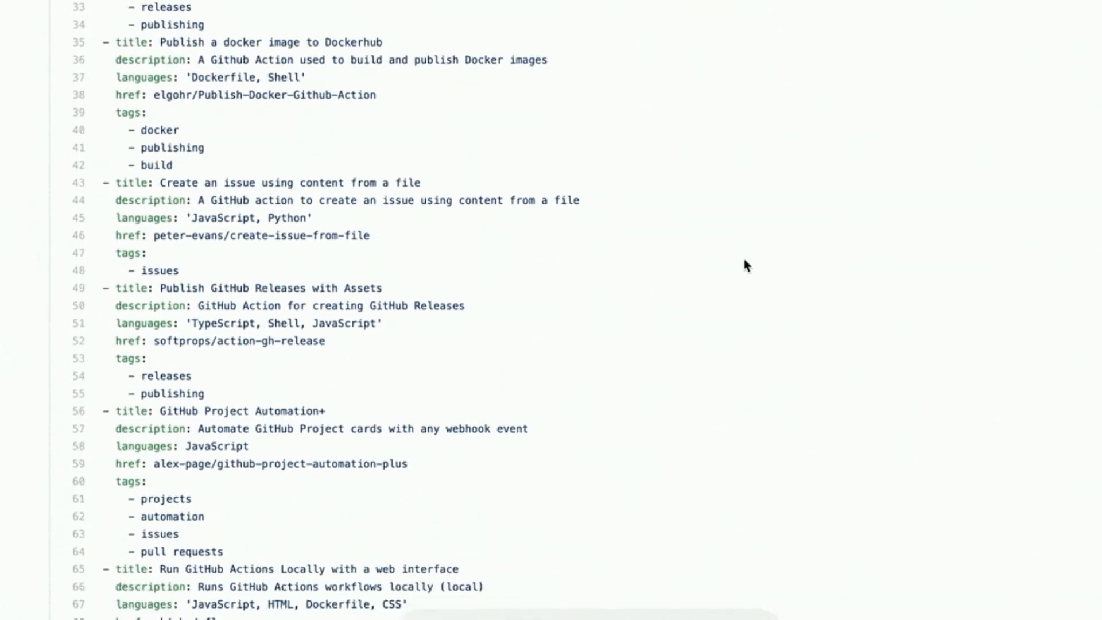
scroll("down", 3)
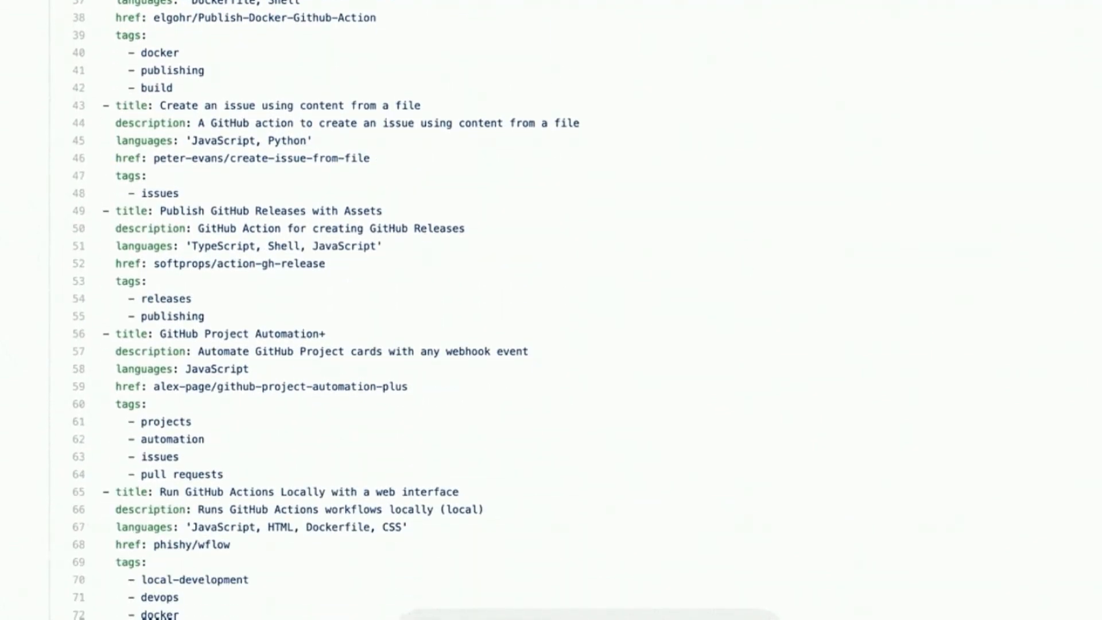